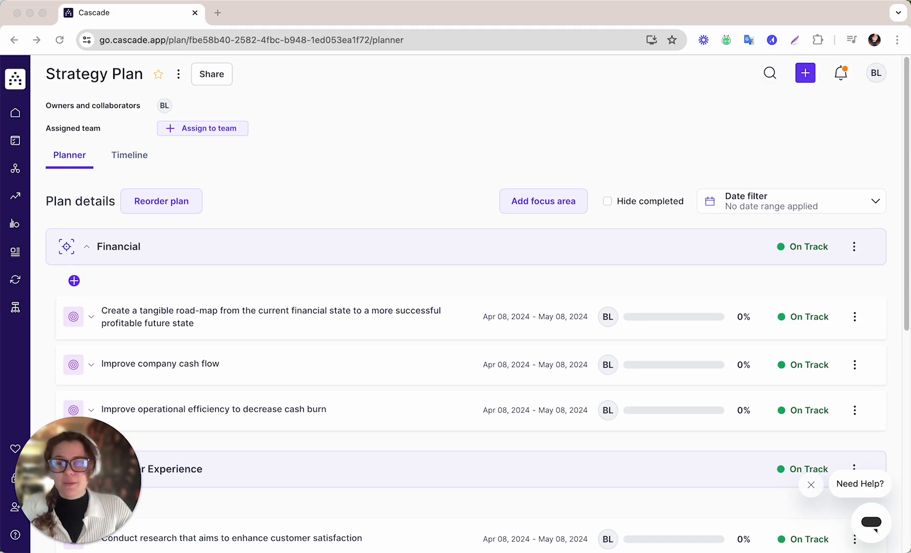
pyautogui.moveTo(296, 252)
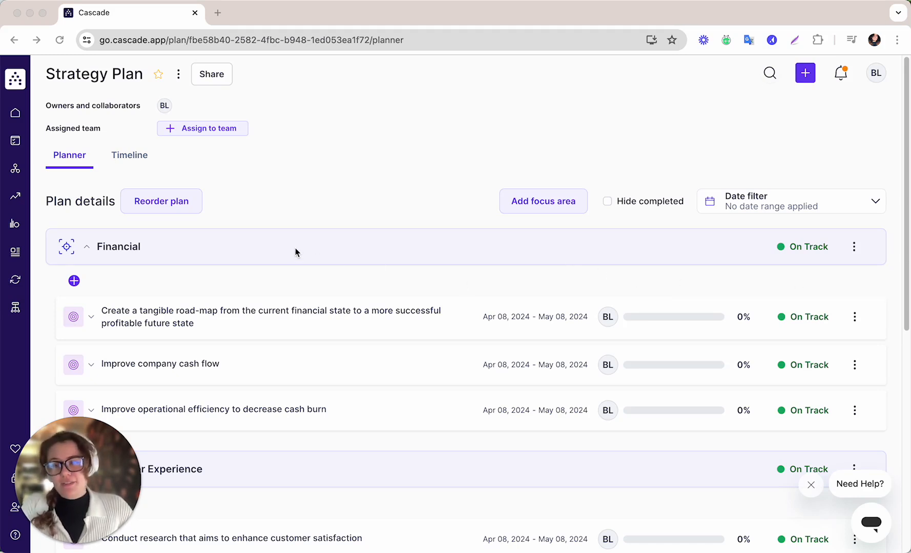
pyautogui.scroll(-3)
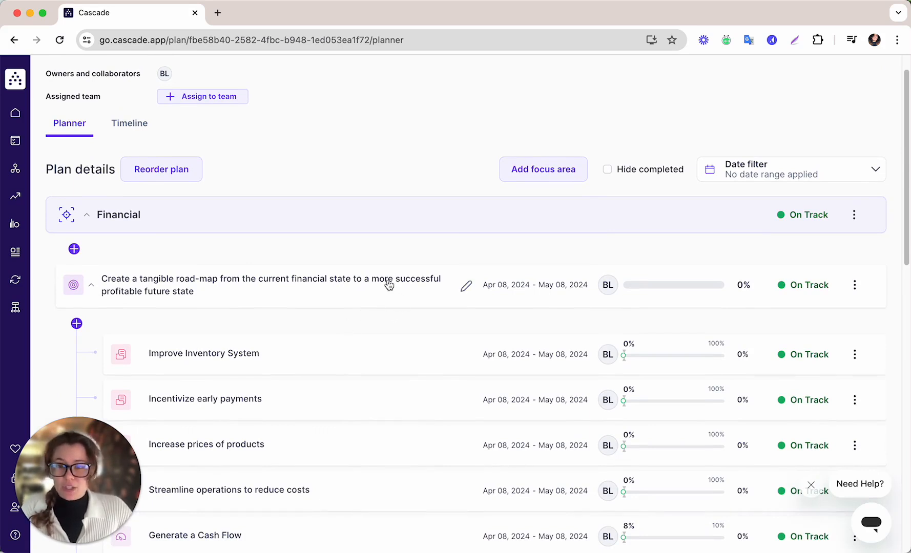
pyautogui.moveTo(629, 354)
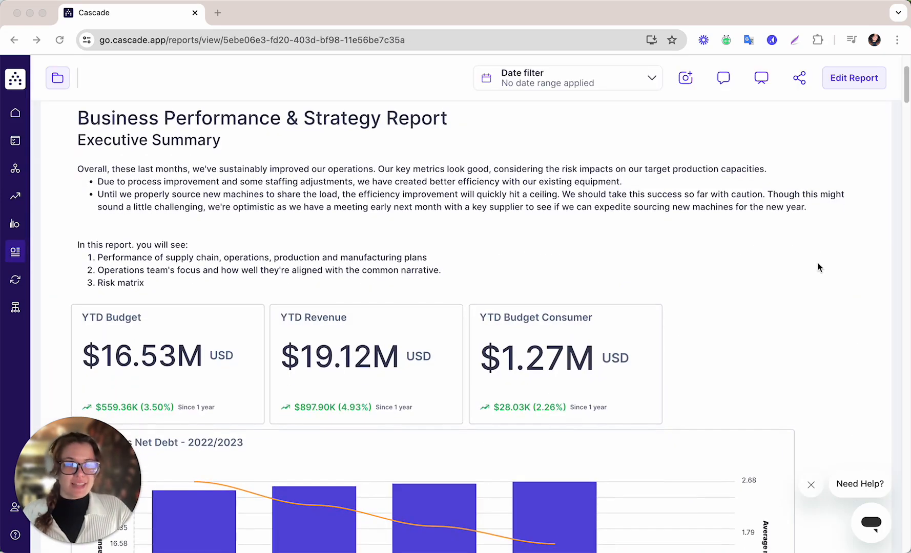
pyautogui.scroll(-3)
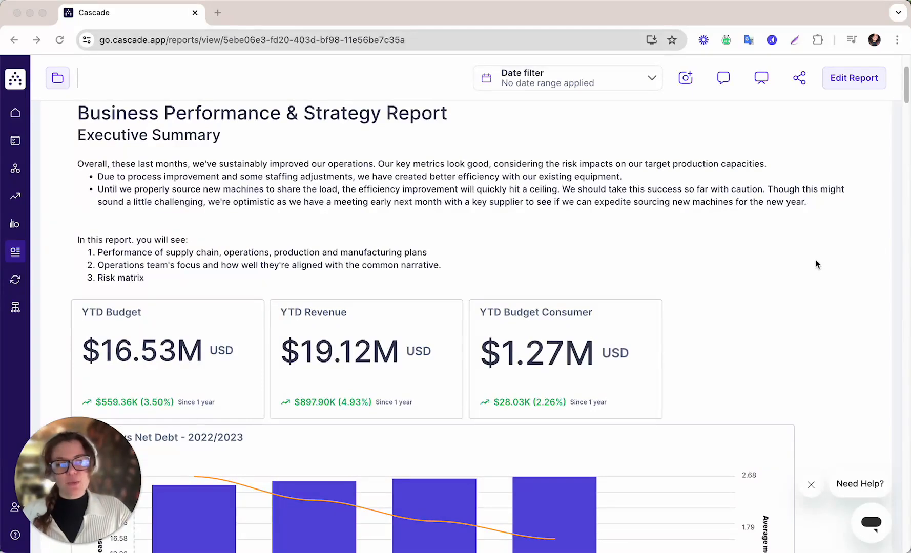
pyautogui.scroll(-3)
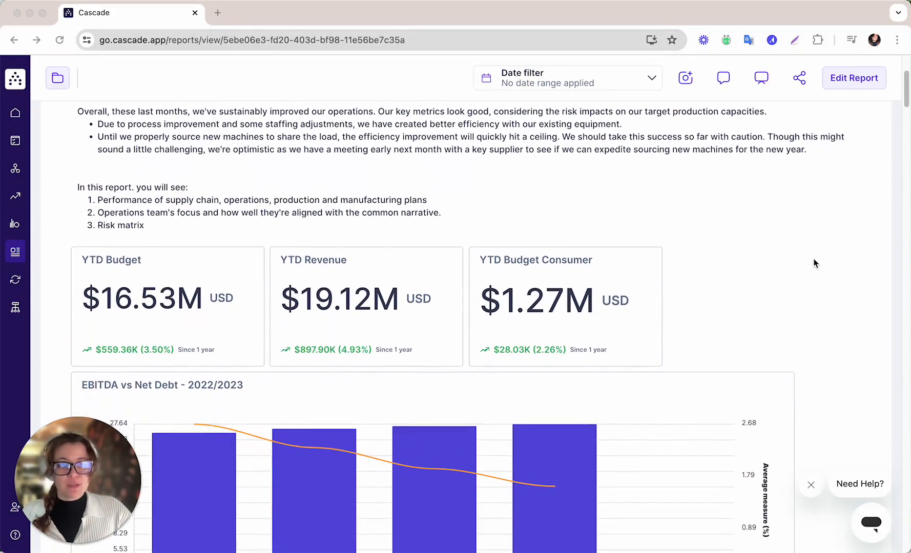
pyautogui.scroll(-3)
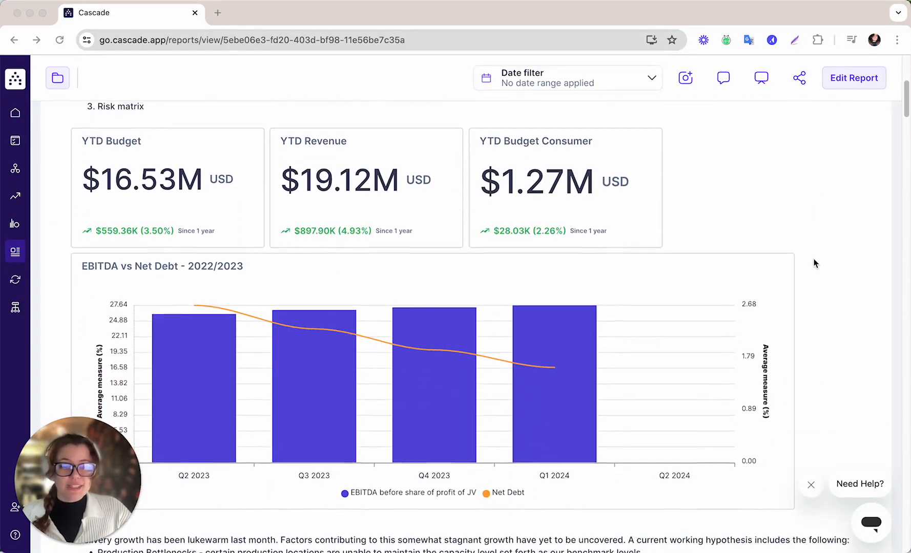
pyautogui.scroll(-3)
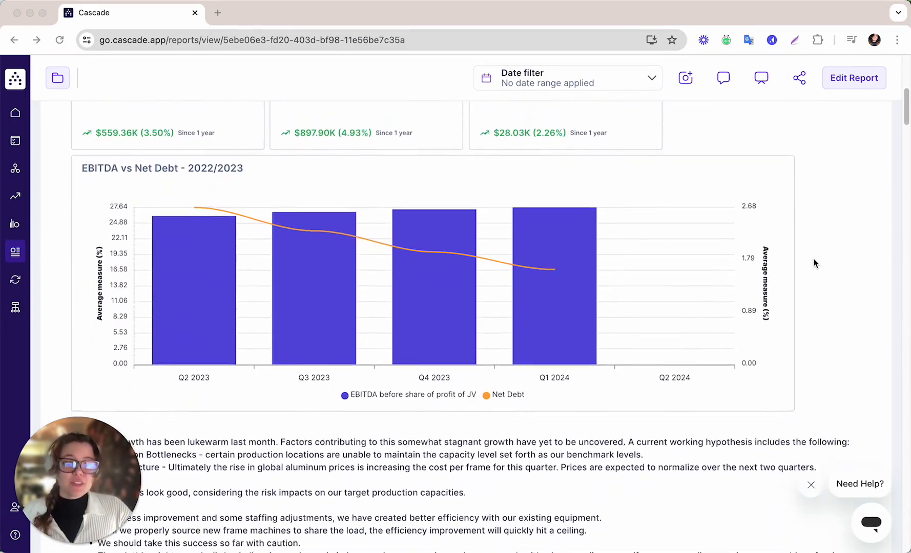
pyautogui.scroll(-3)
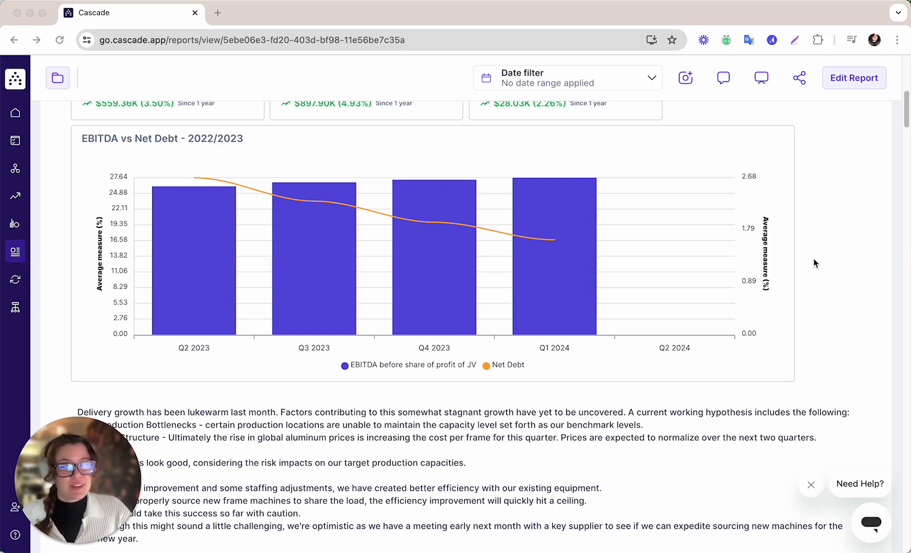
pyautogui.moveTo(823, 264)
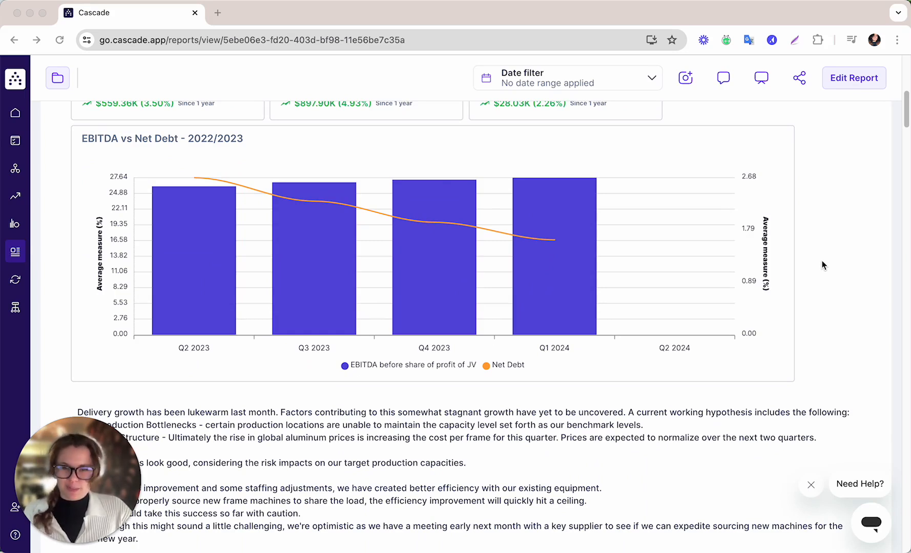